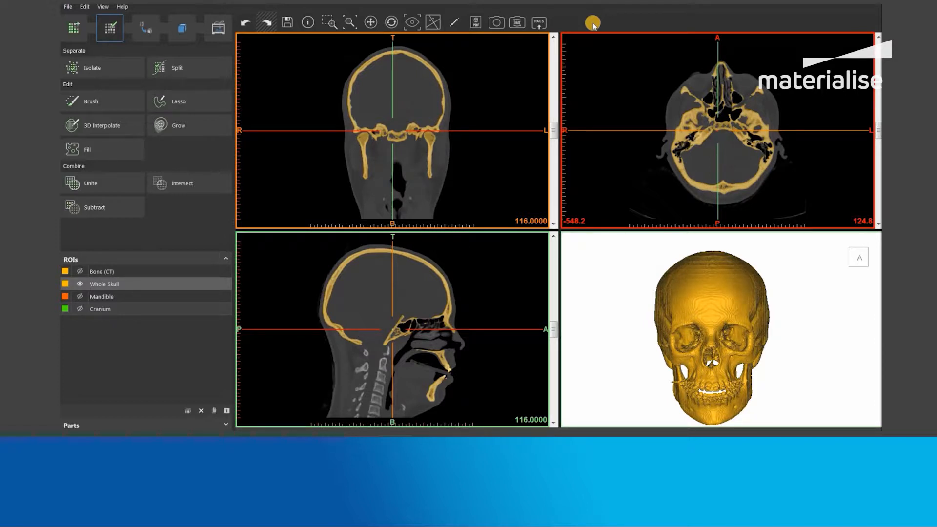
mouse_move(494, 23)
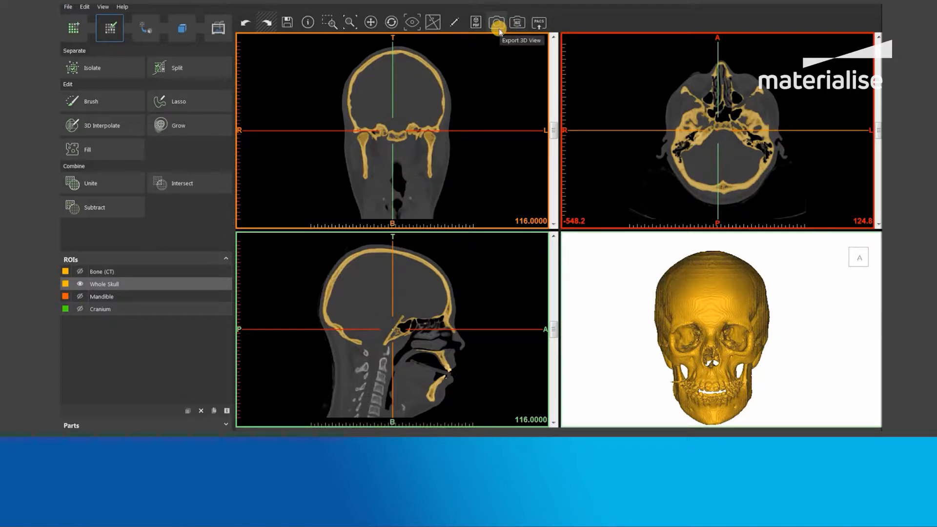
mouse_move(518, 22)
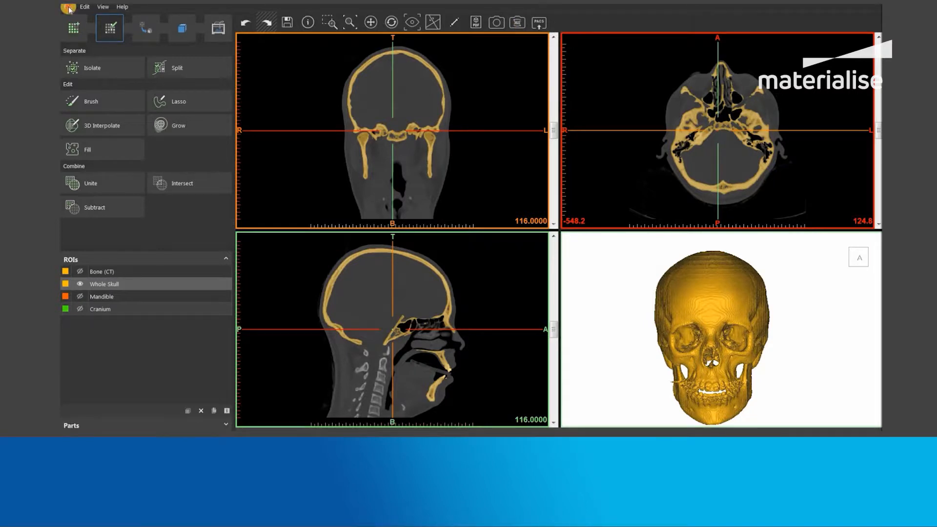
Open the exported screenshots folder inside the Export 3D & PACS folder
click(62, 7)
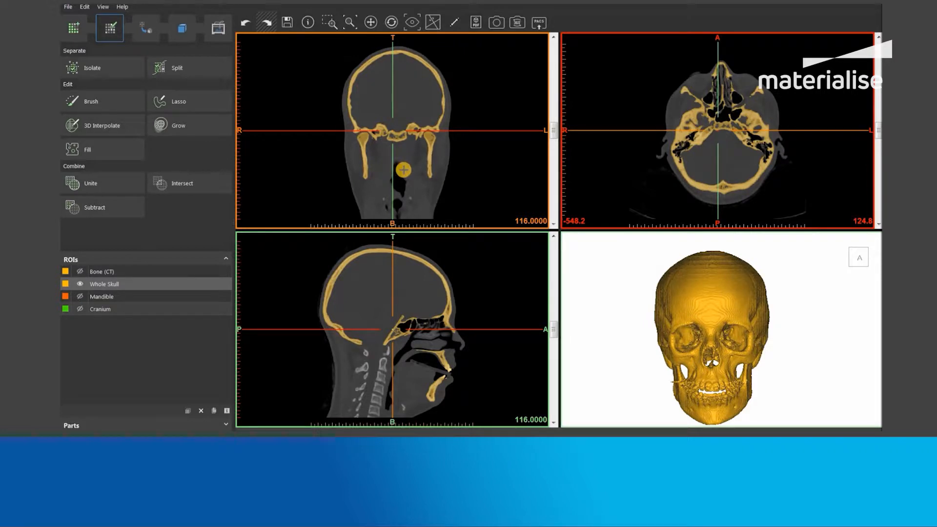
mouse_move(438, 168)
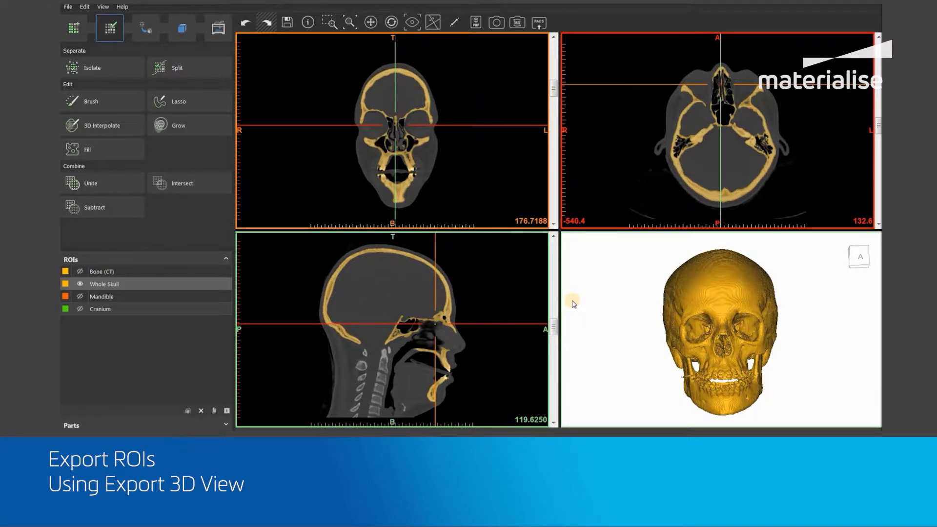
mouse_move(673, 298)
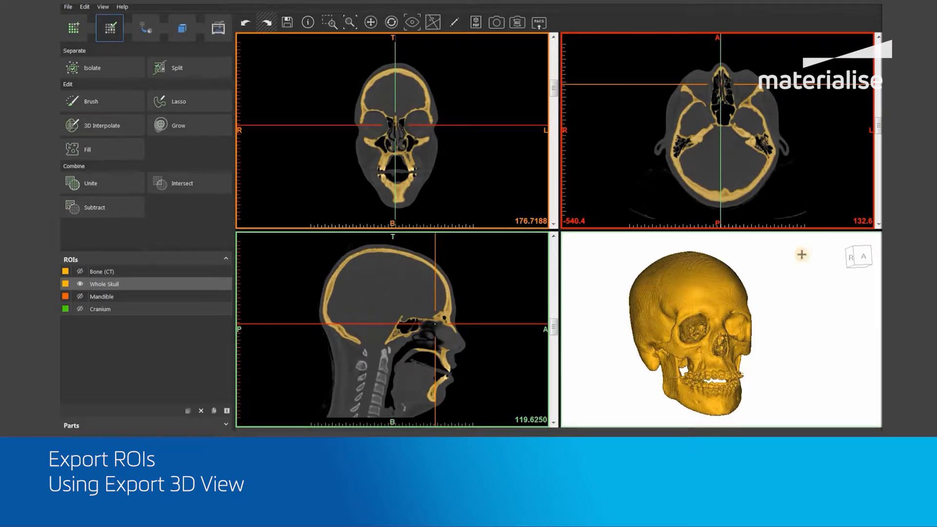
mouse_move(864, 258)
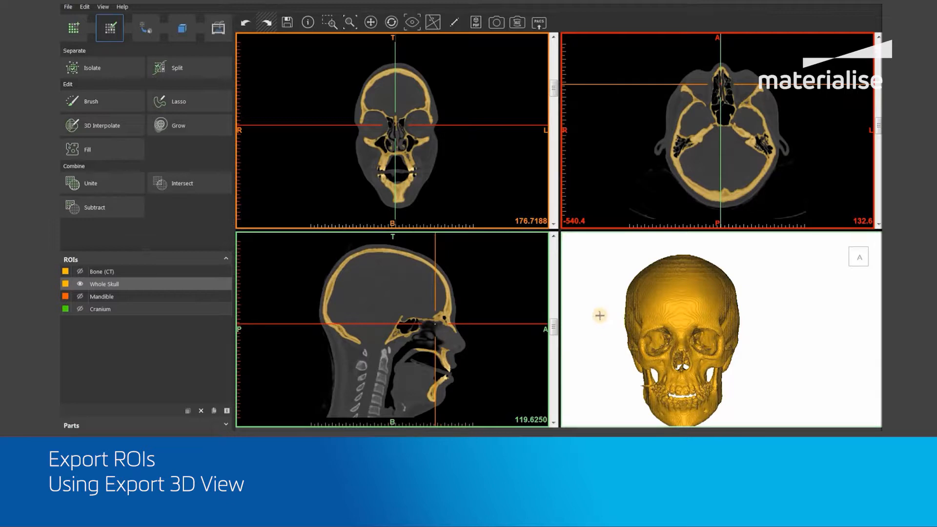
mouse_move(519, 98)
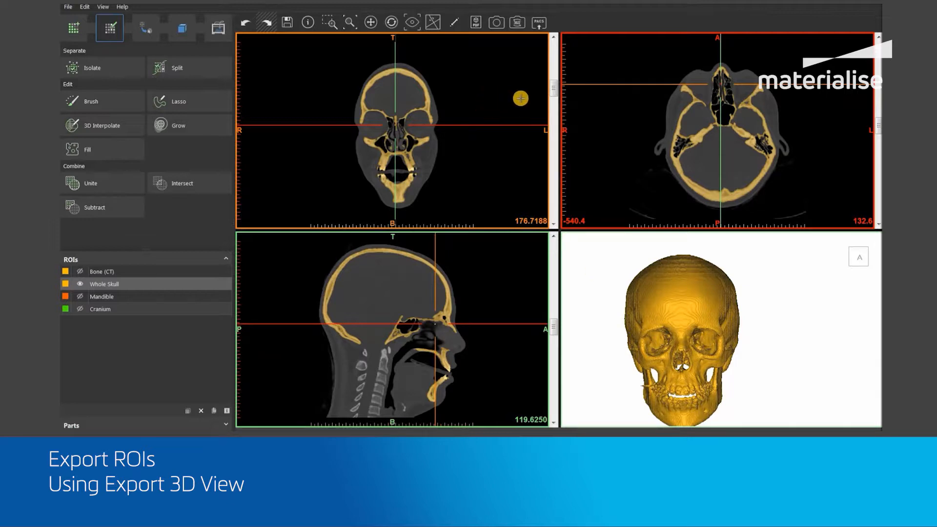
mouse_move(495, 22)
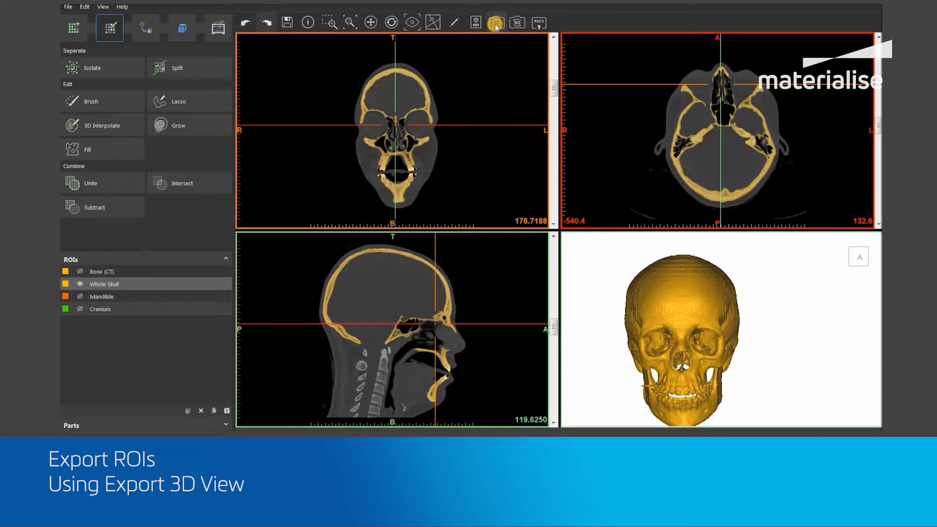
mouse_move(496, 24)
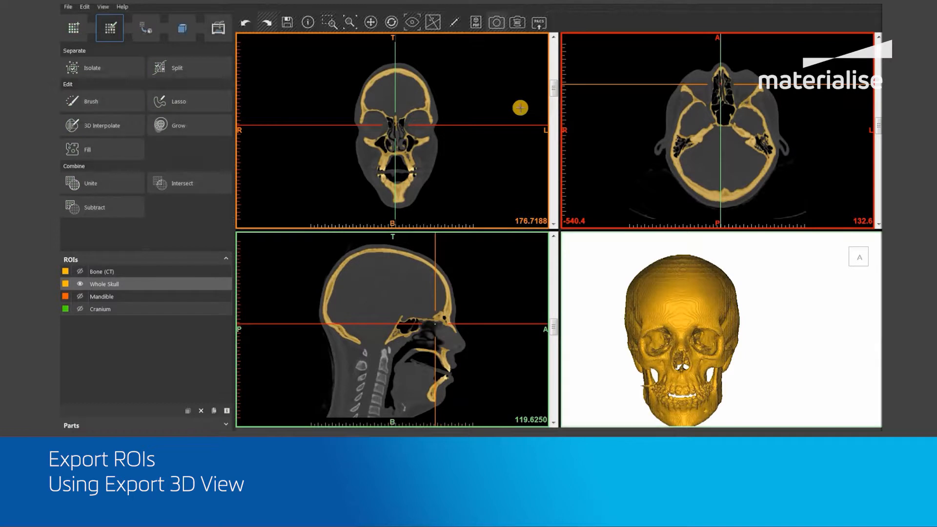
mouse_move(153, 394)
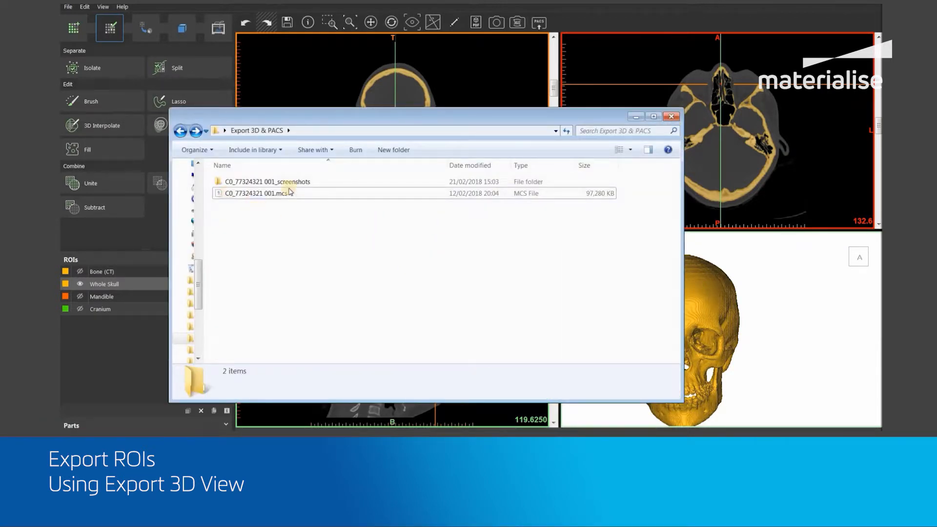
double_click(266, 182)
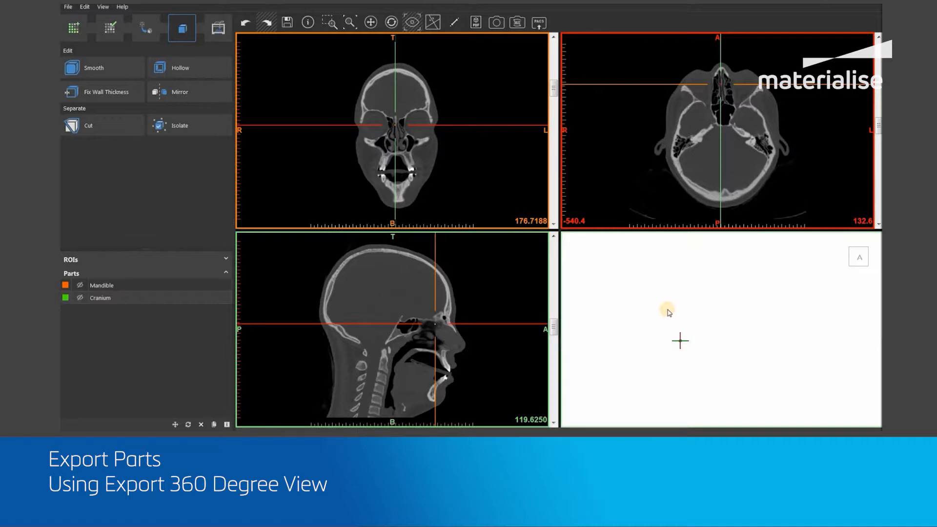
mouse_move(688, 299)
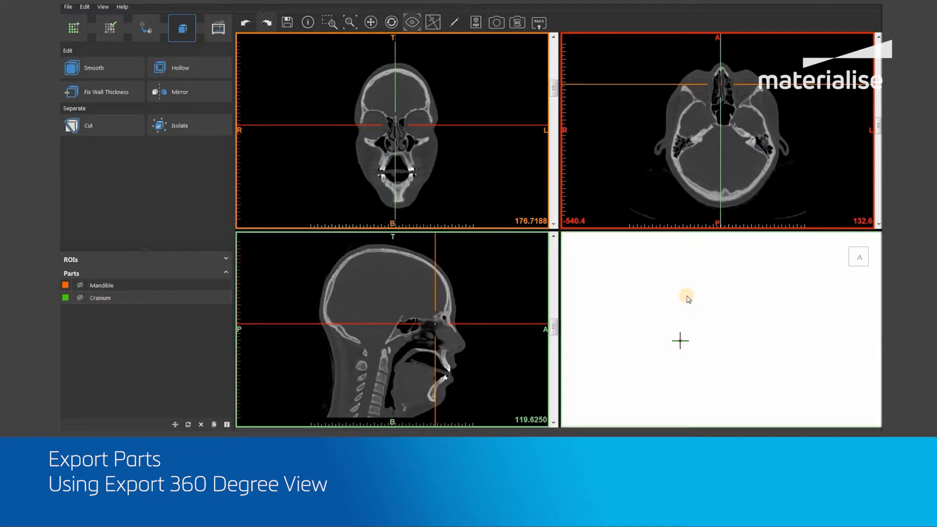
mouse_move(719, 316)
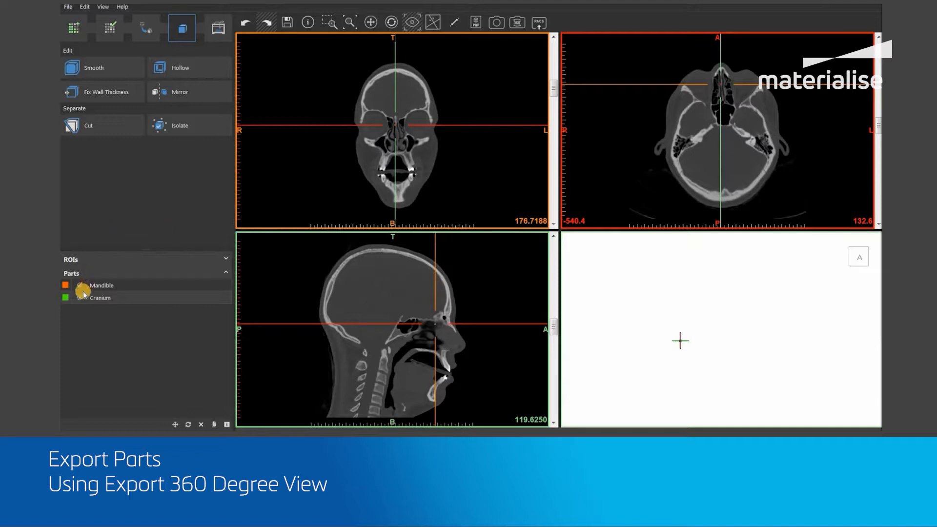
Make the Mandible and Cranium parts visible and export a 360° view of both
click(79, 297)
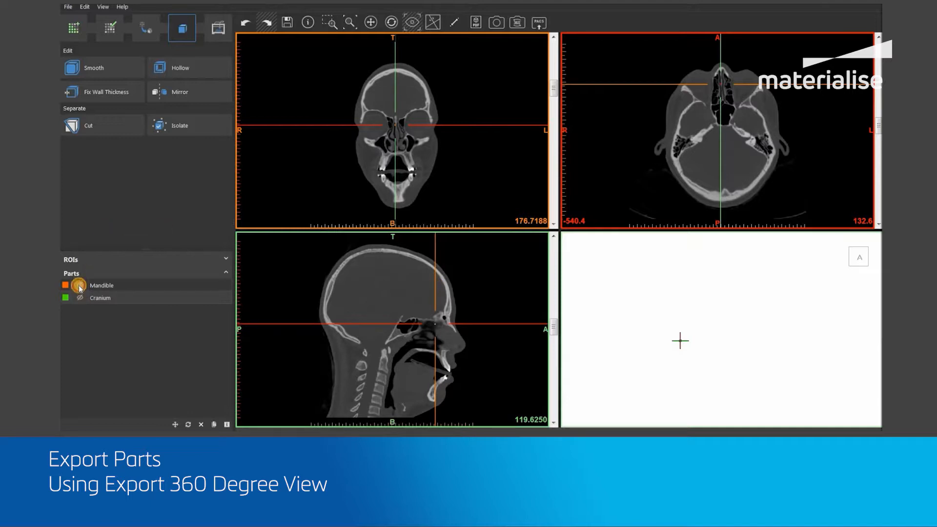
click(79, 297)
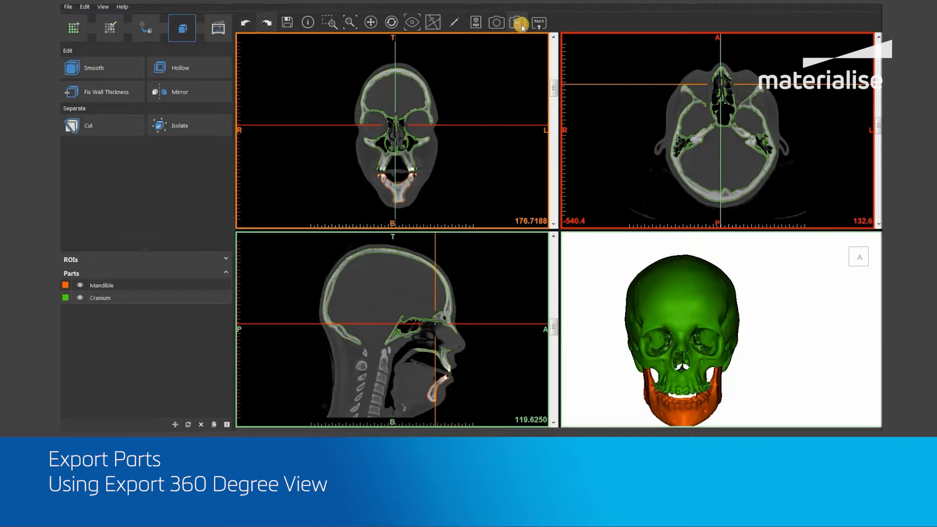
mouse_move(518, 22)
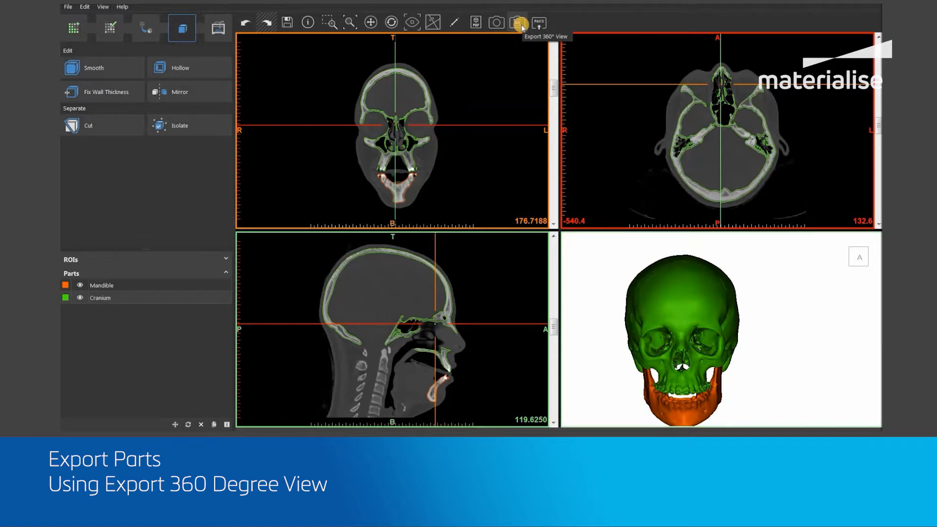
click(685, 284)
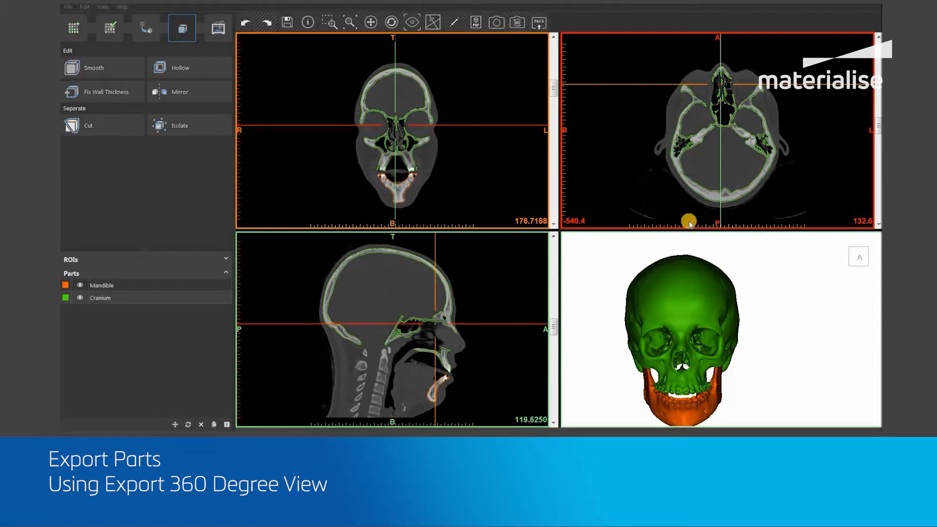
mouse_move(664, 166)
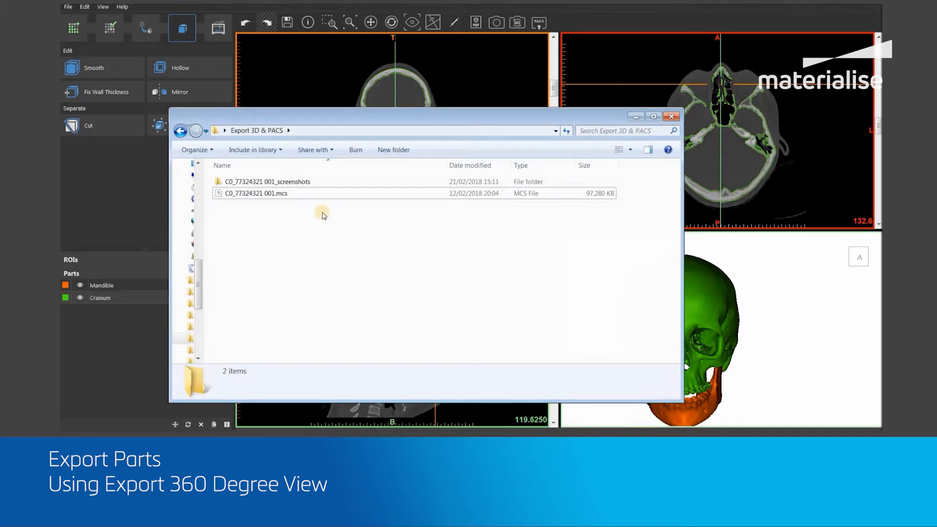
Open the updated screenshots folder in the Export 3D & PACS folder
double_click(269, 182)
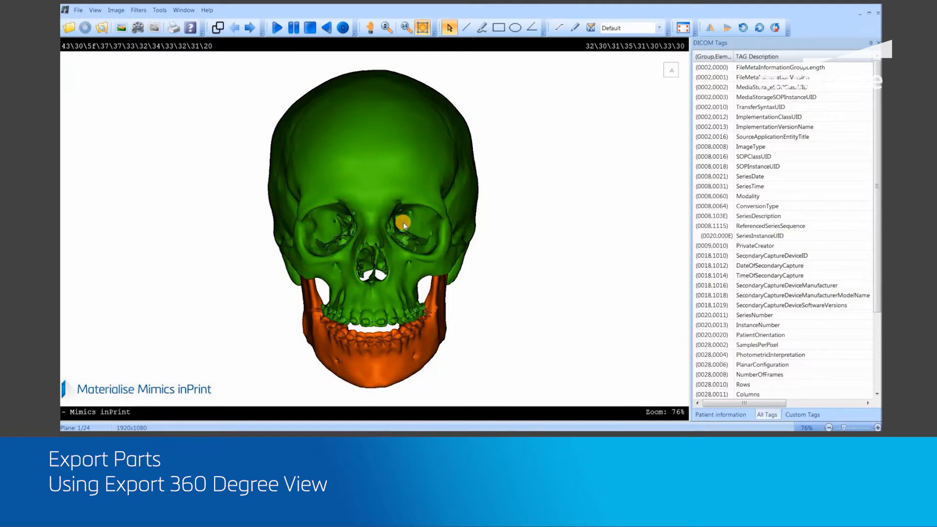
Step through the 360° frames of the exported skull DICOM in the viewer
drag(403, 225, 460, 198)
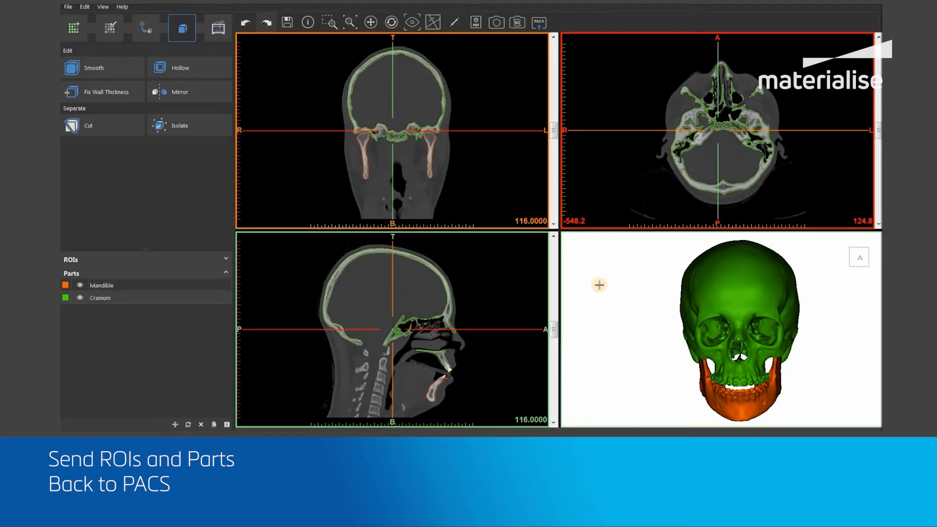
mouse_move(596, 283)
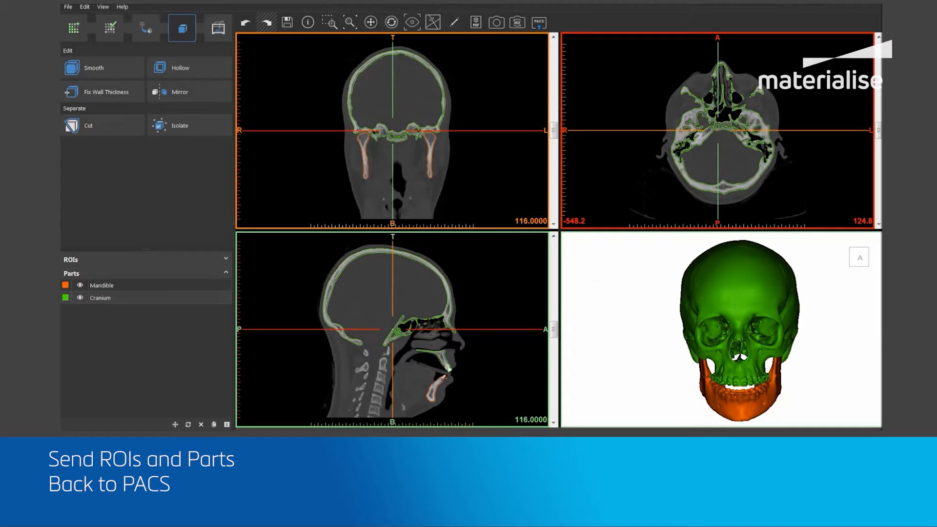
Start sending ROIs and parts to PACS from the file menu, opening the C-Store dialog
click(67, 6)
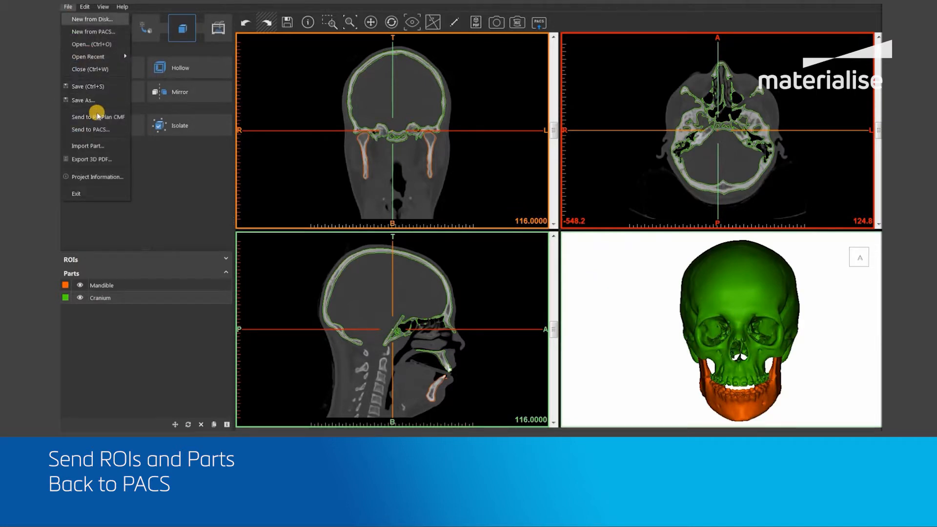
click(90, 128)
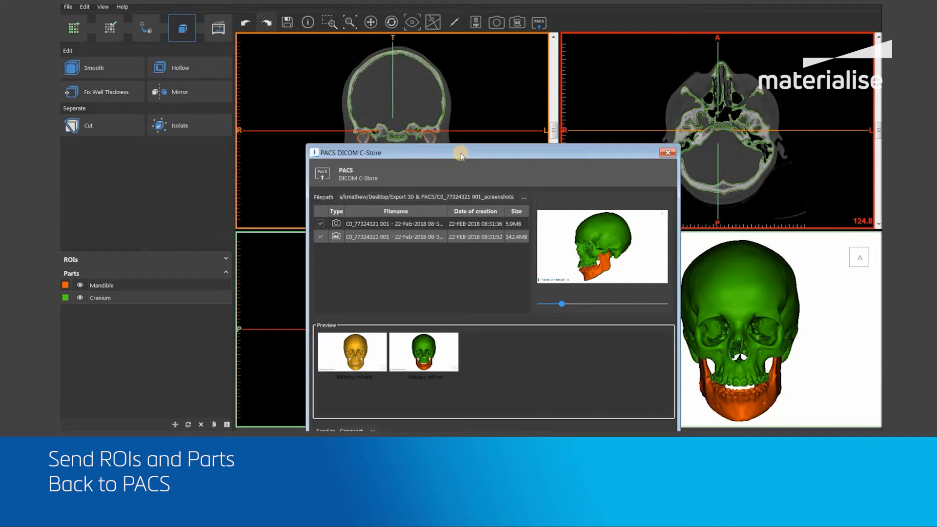
mouse_move(443, 237)
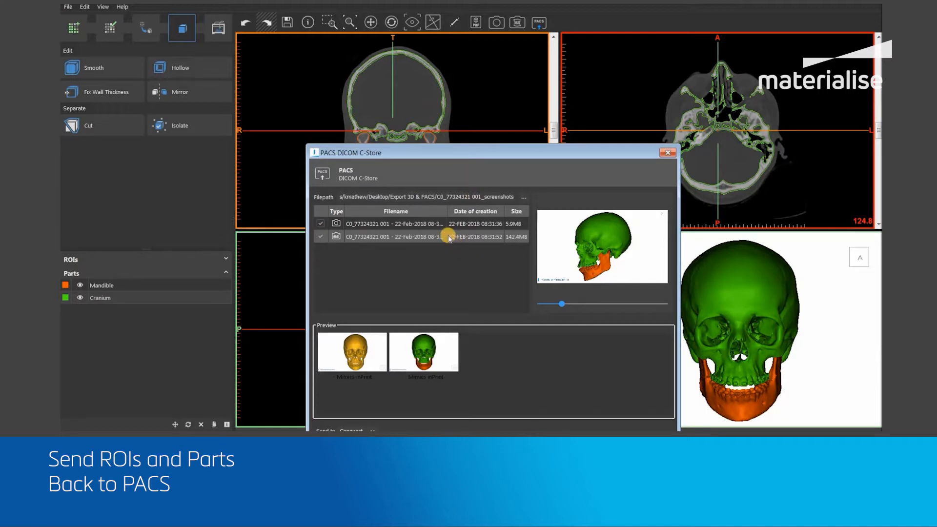
mouse_move(408, 221)
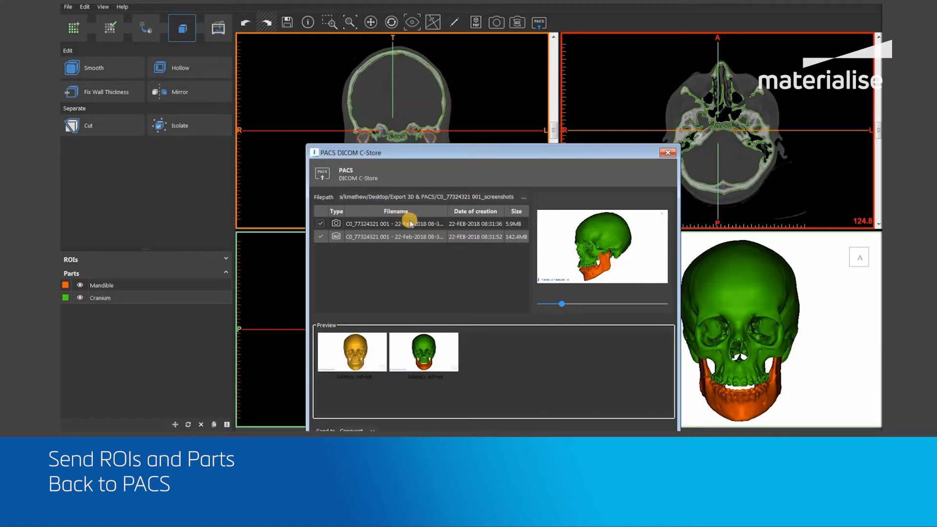
mouse_move(430, 197)
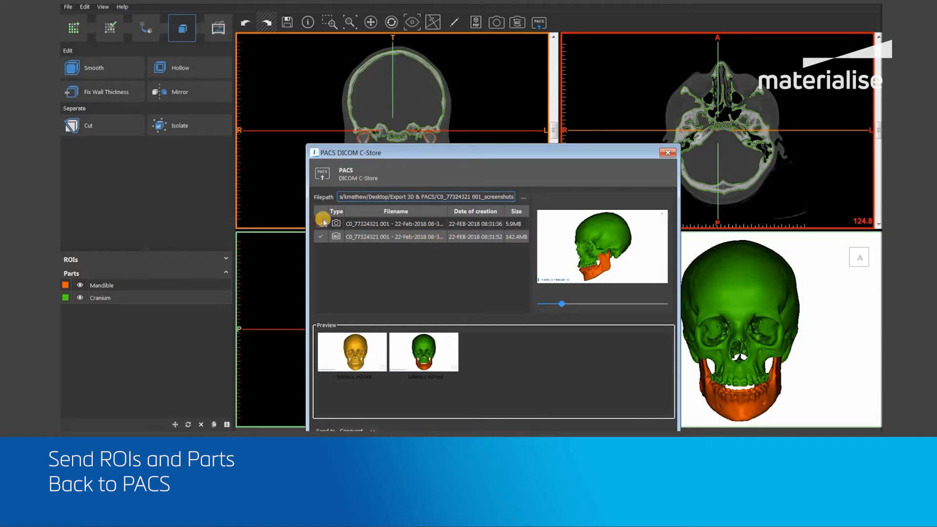
Select the screenshot and 360° view files for upload and preview the rotating skull
click(320, 222)
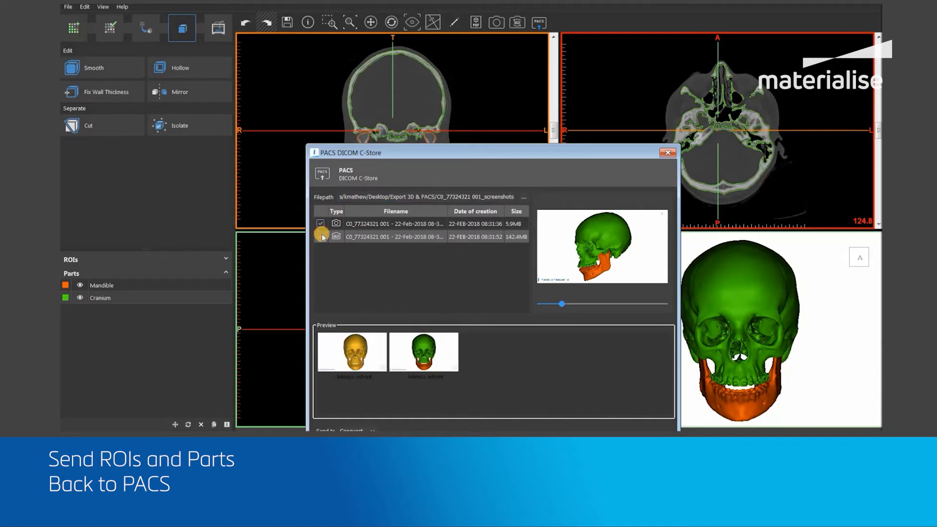
click(320, 236)
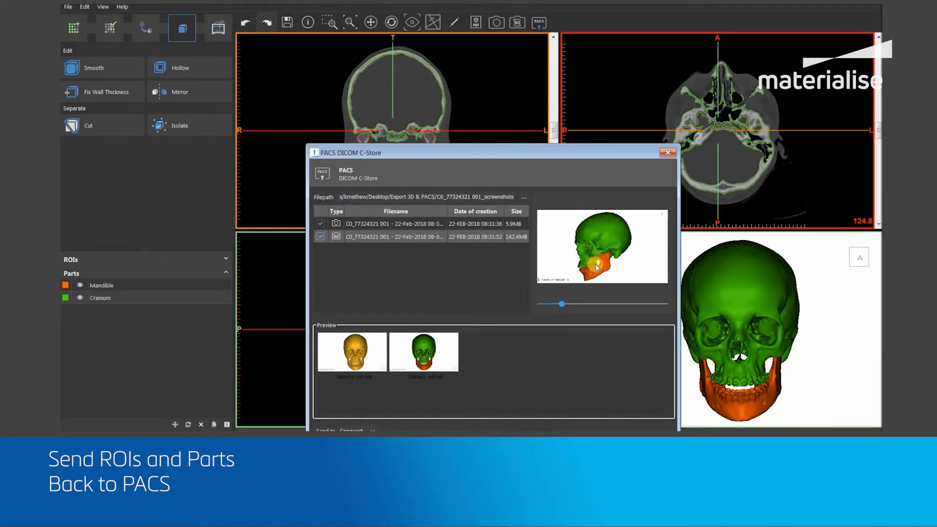
drag(561, 304, 562, 303)
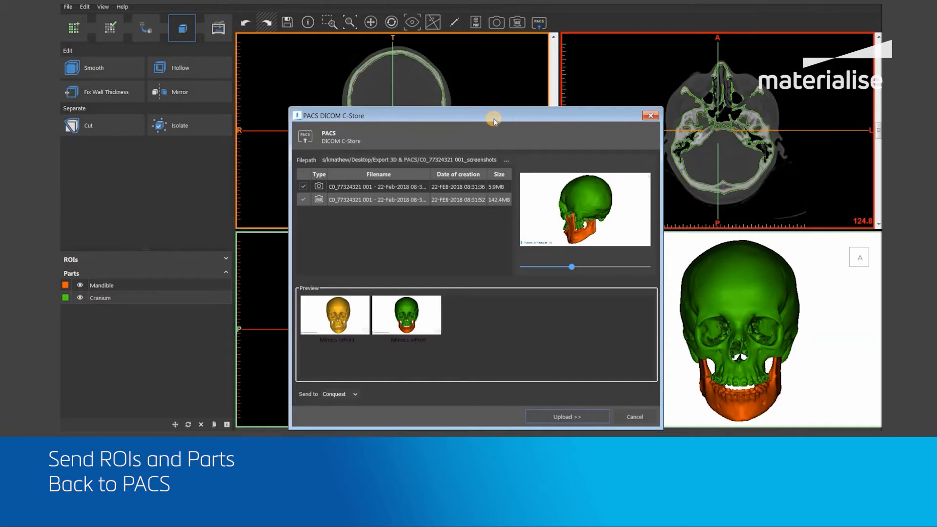
drag(494, 118, 485, 103)
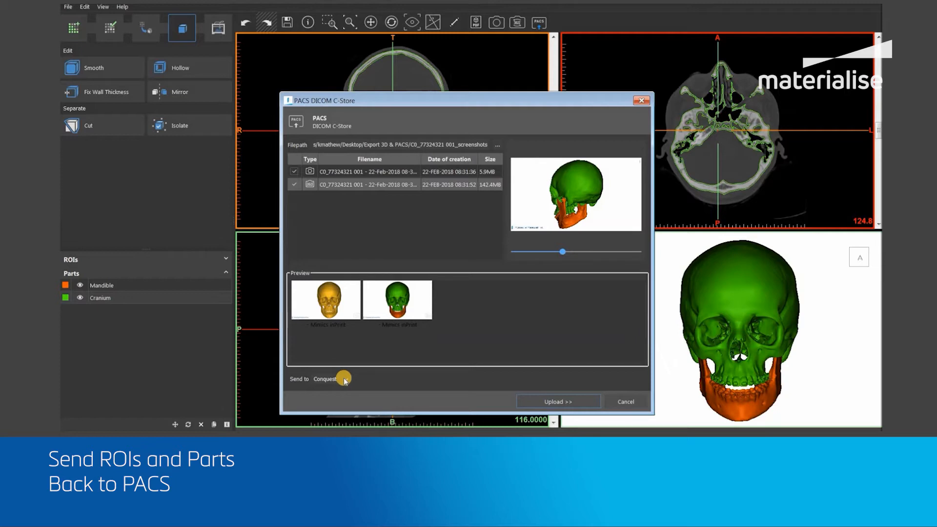
Choose Conquest as the destination PACS and upload the selected files
click(345, 379)
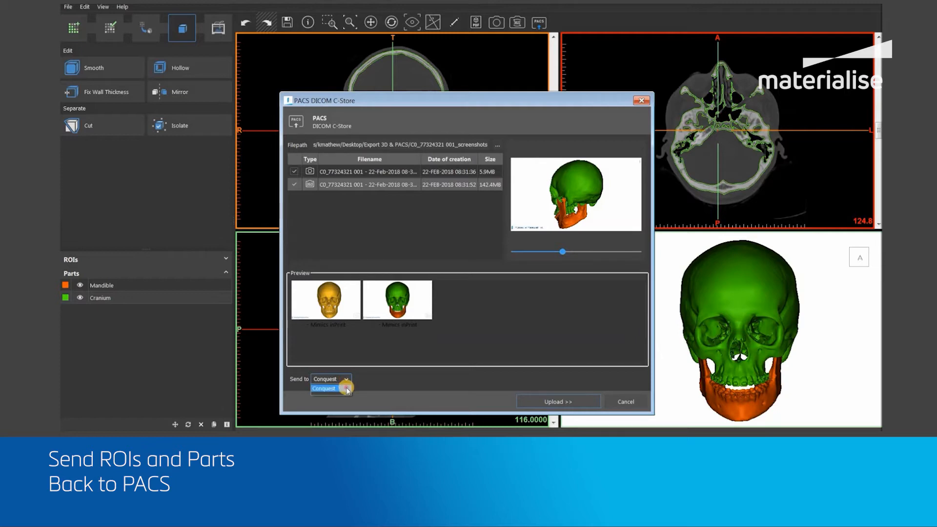
click(325, 388)
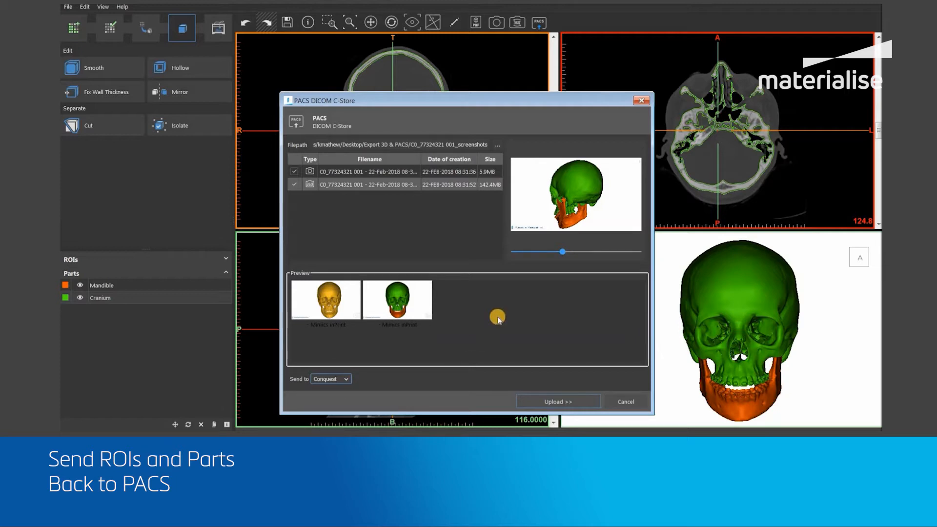
mouse_move(536, 343)
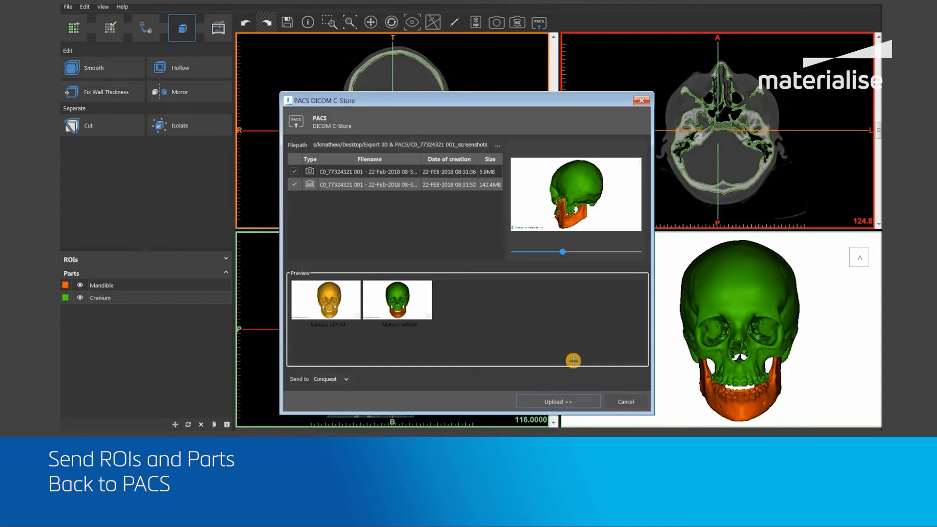
click(558, 401)
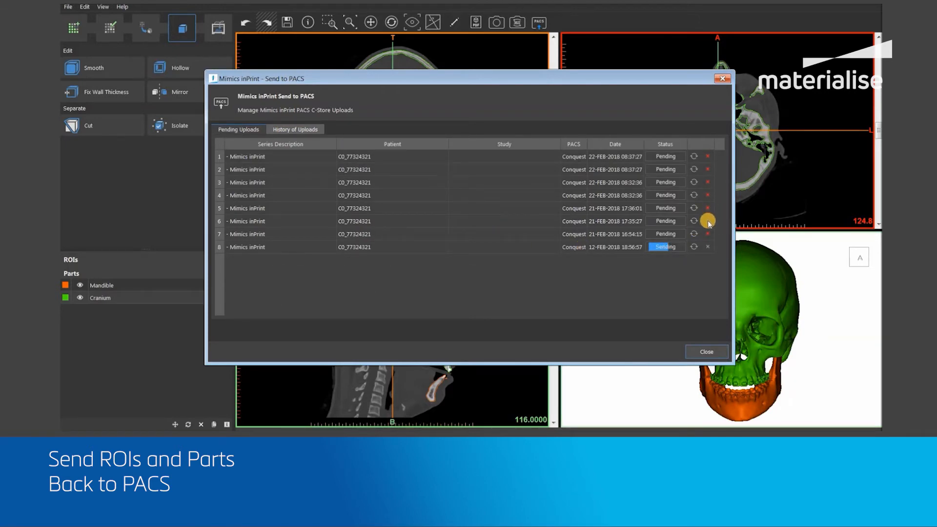
Cancel one pending upload in the Send to PACS queue and close the window
click(707, 221)
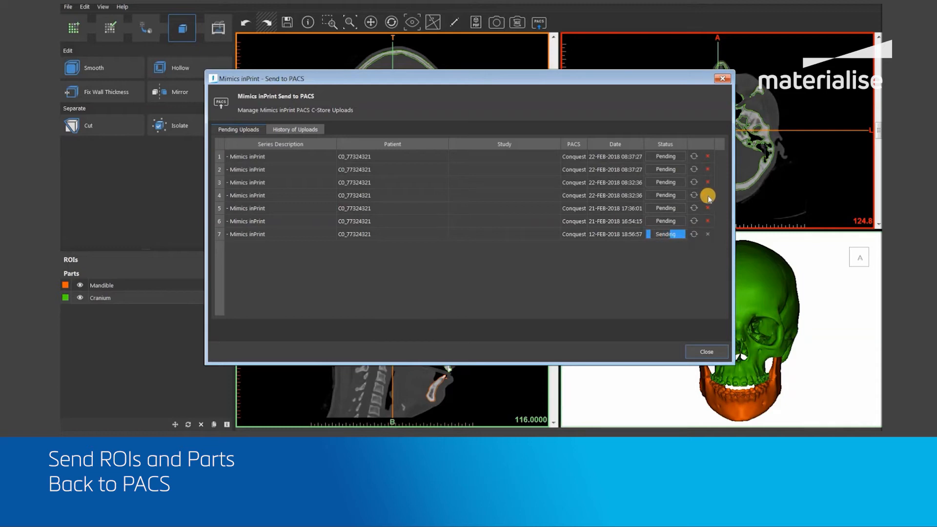
mouse_move(707, 352)
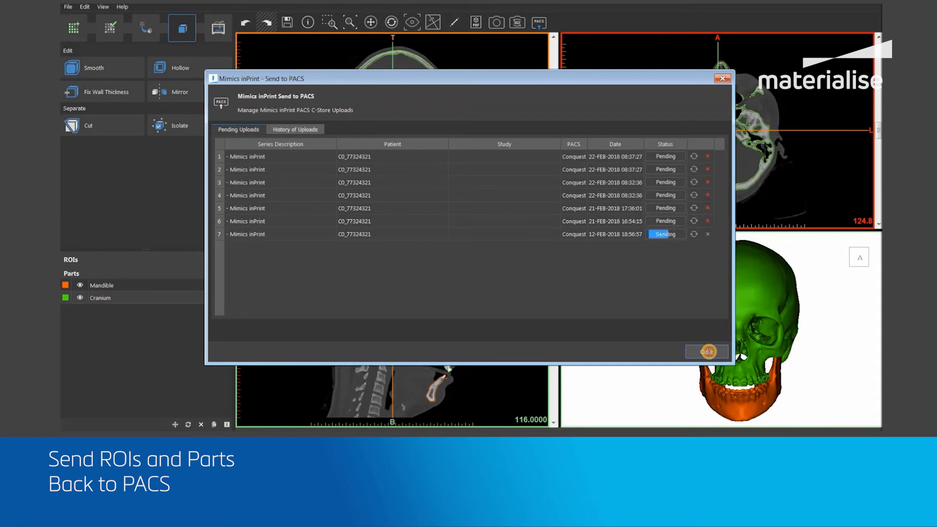
click(722, 78)
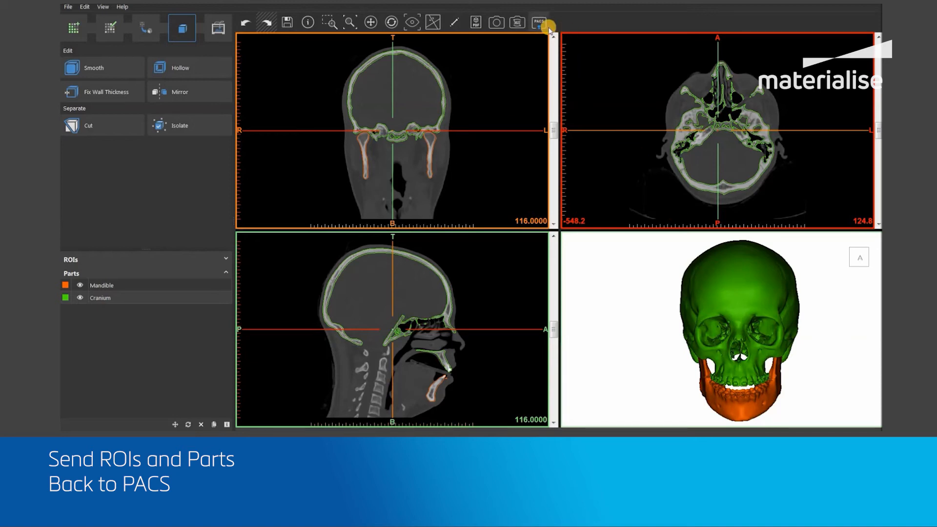
mouse_move(543, 24)
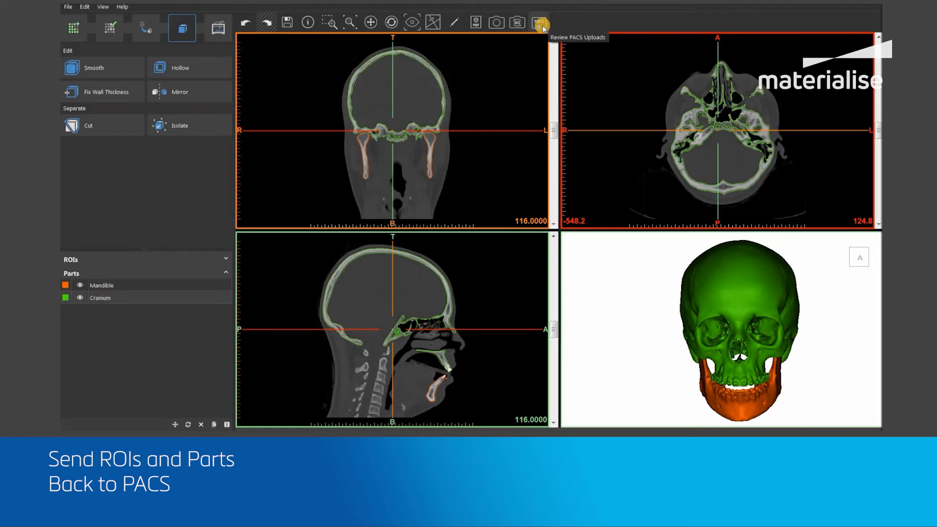
click(539, 22)
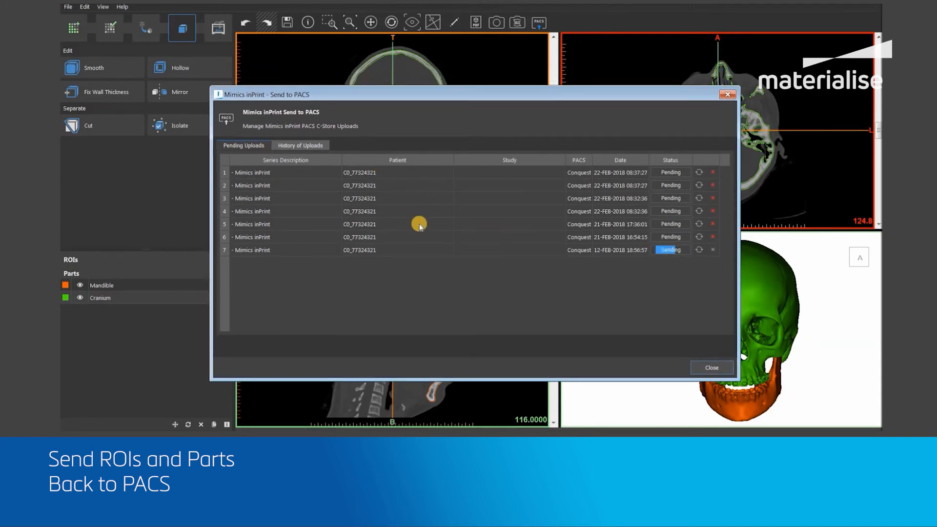
click(301, 146)
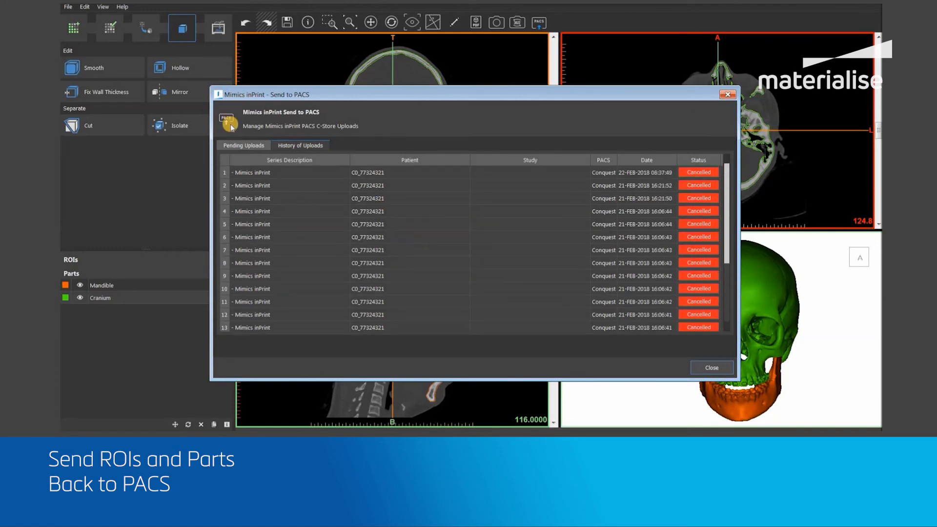
click(243, 145)
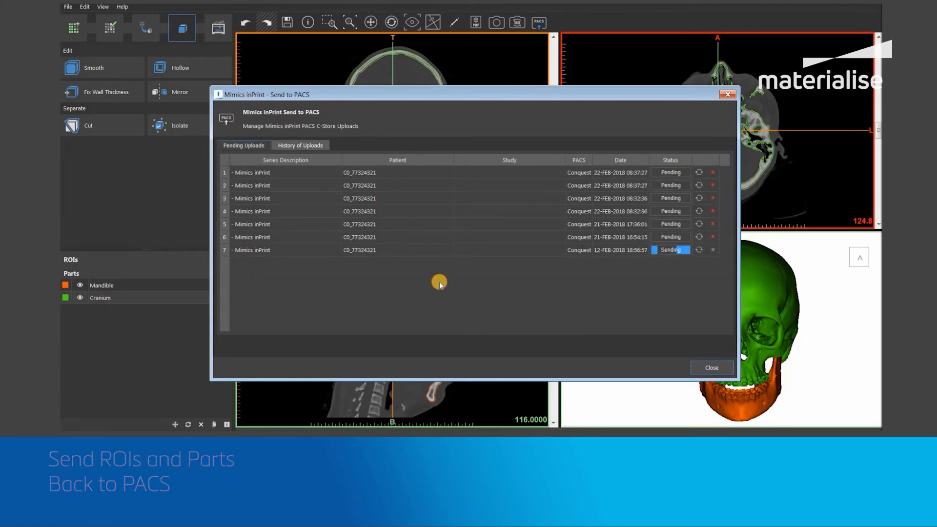
click(712, 367)
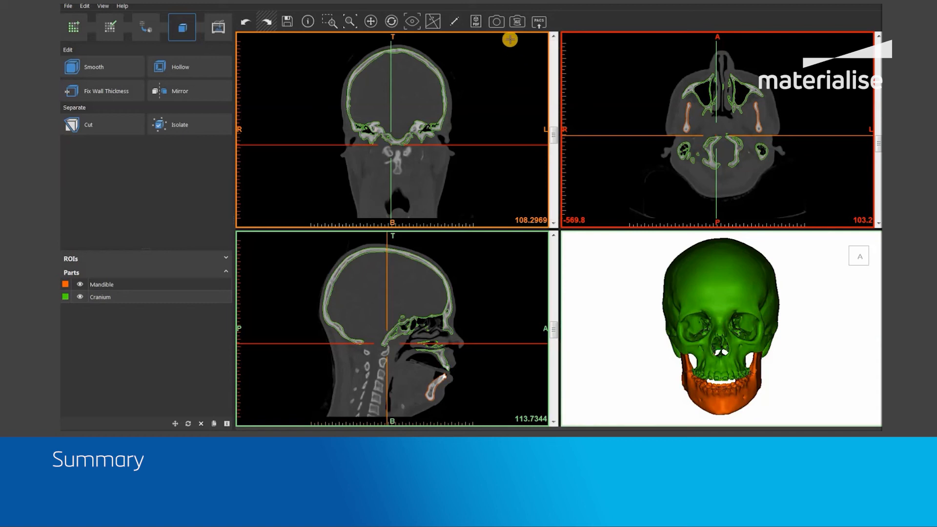
mouse_move(517, 20)
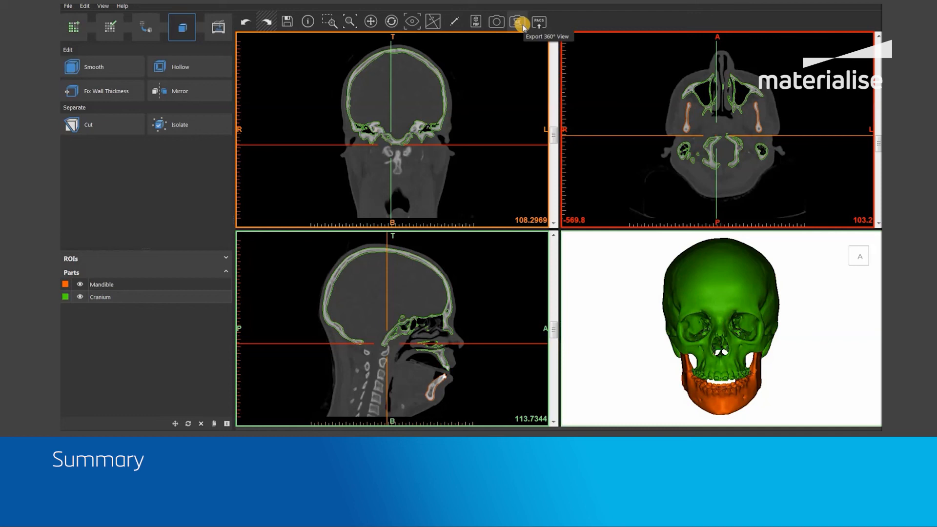
click(67, 7)
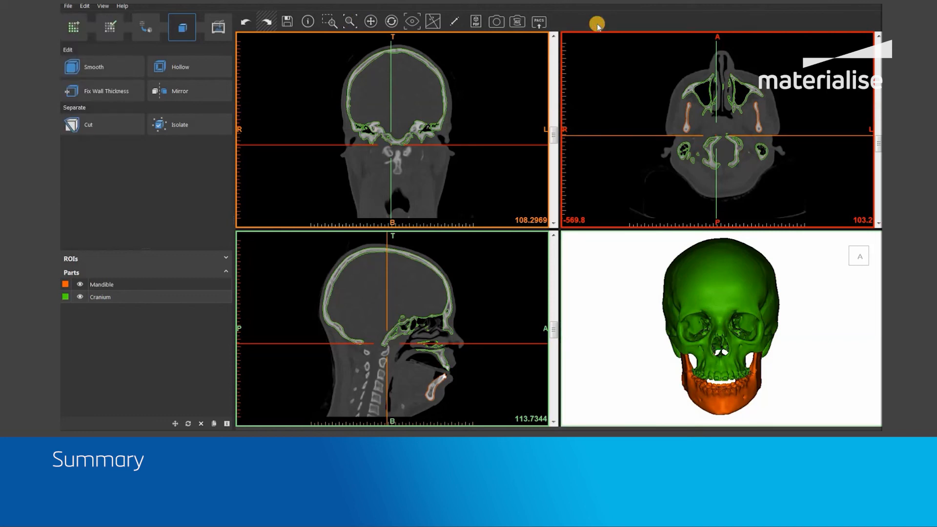
mouse_move(597, 170)
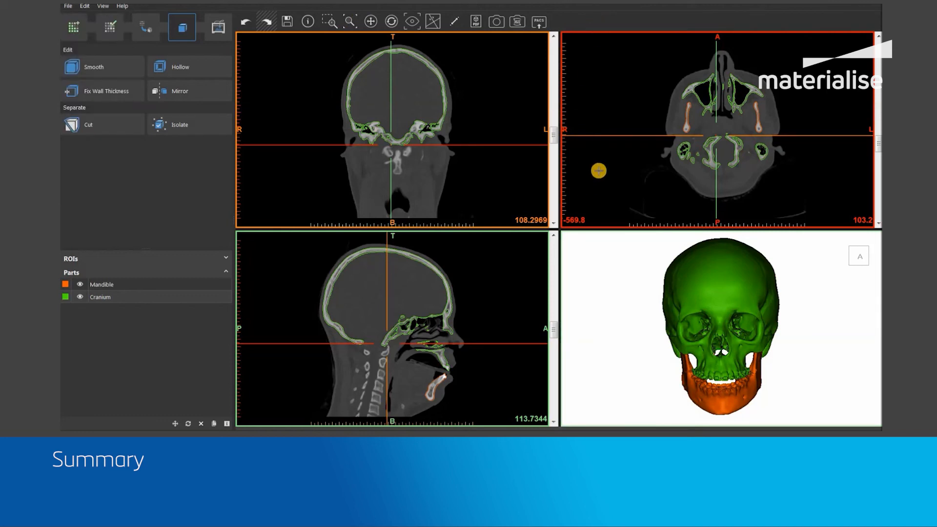